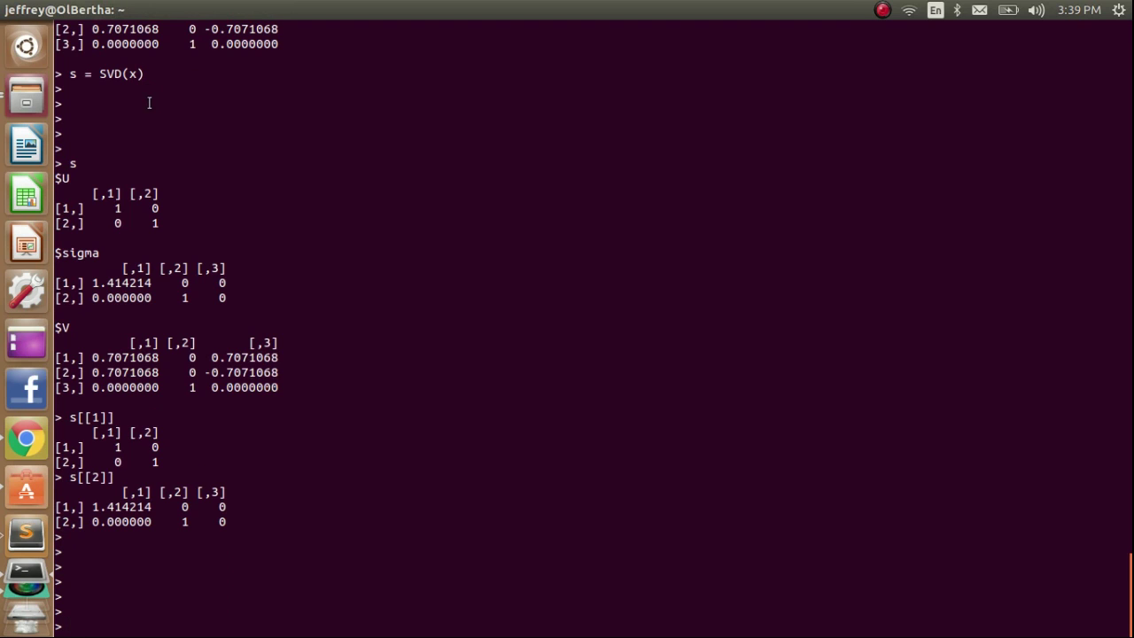
text(eig)
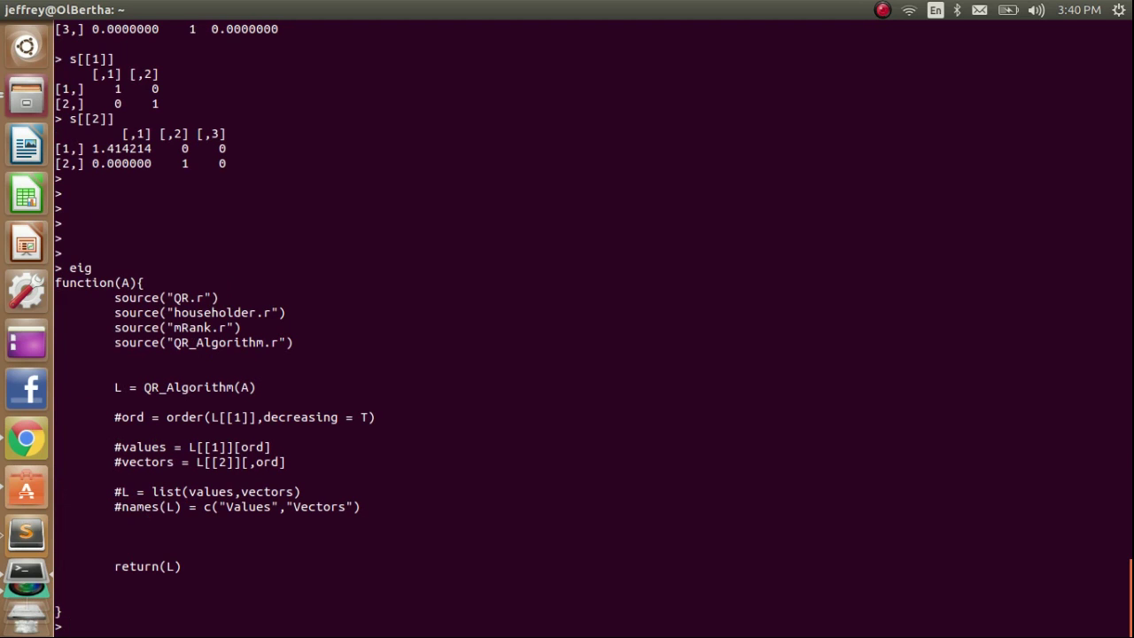